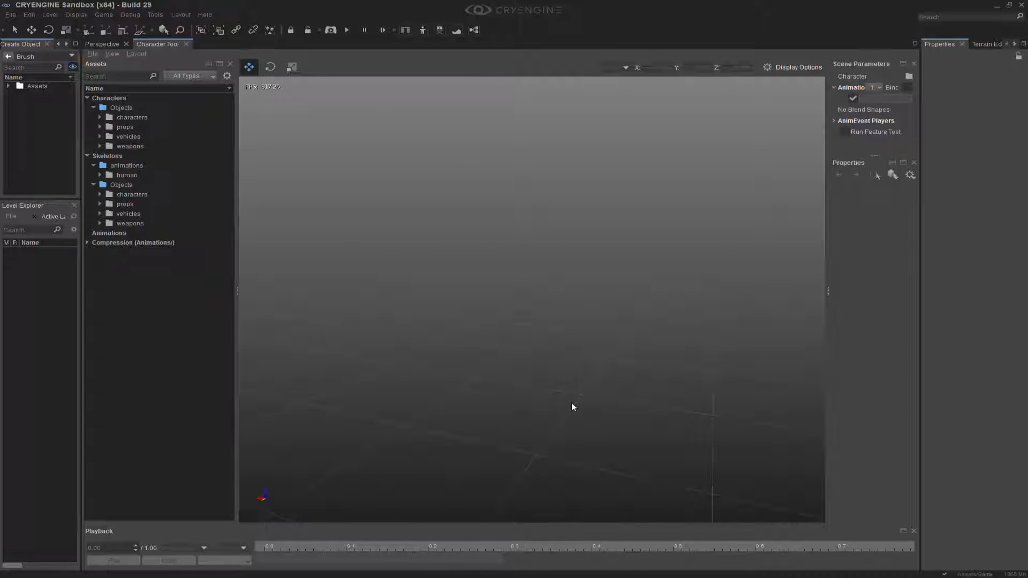
{"action": "mouse_move", "coordinate": [493, 292]}
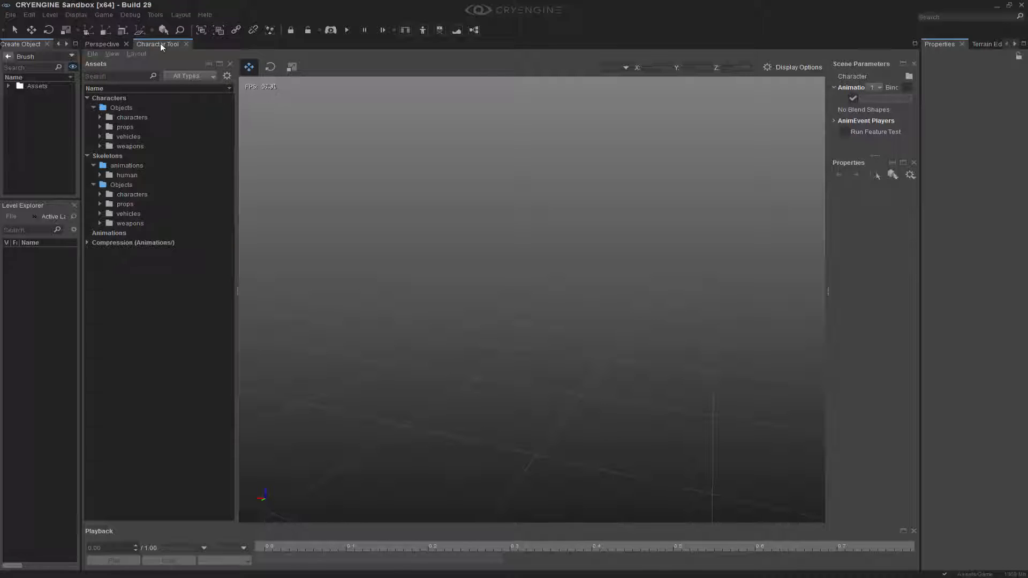
Browse the Tools menu, then expand Characters > human > sdk_player and load sdk_player.cdf.
{"action": "left_click", "coordinate": [155, 15]}
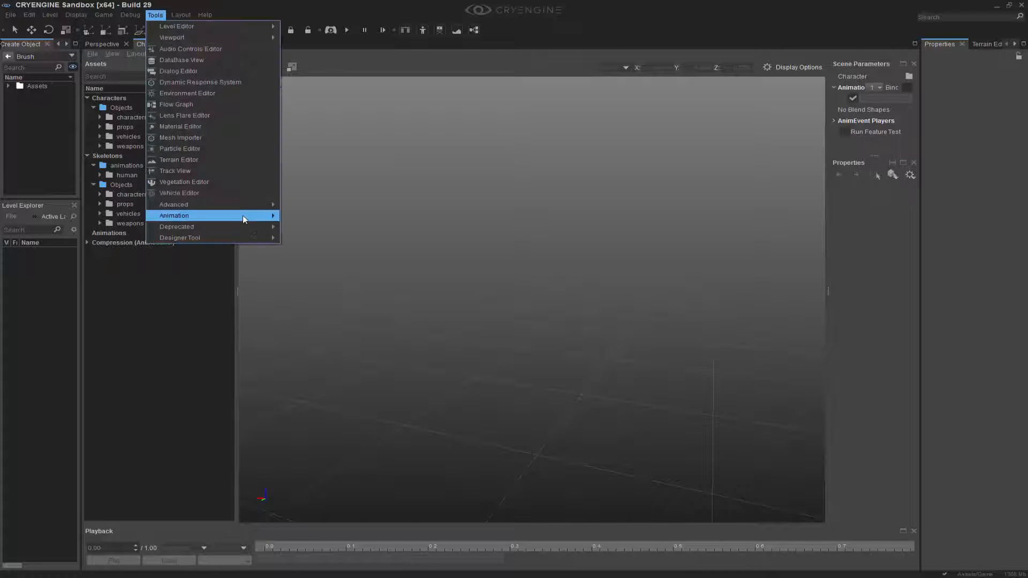
{"action": "left_click", "coordinate": [174, 215]}
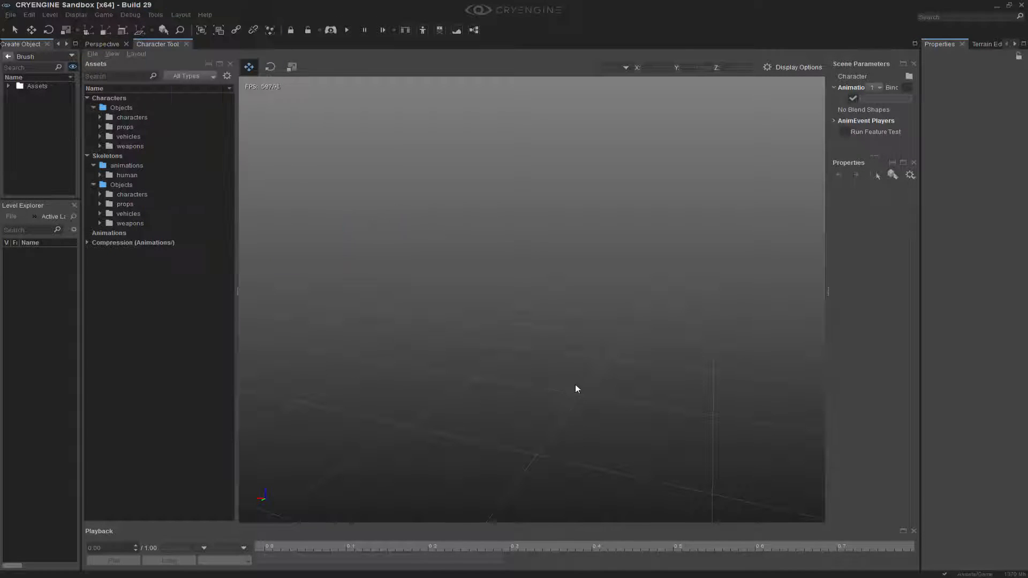
{"action": "left_click", "coordinate": [100, 117]}
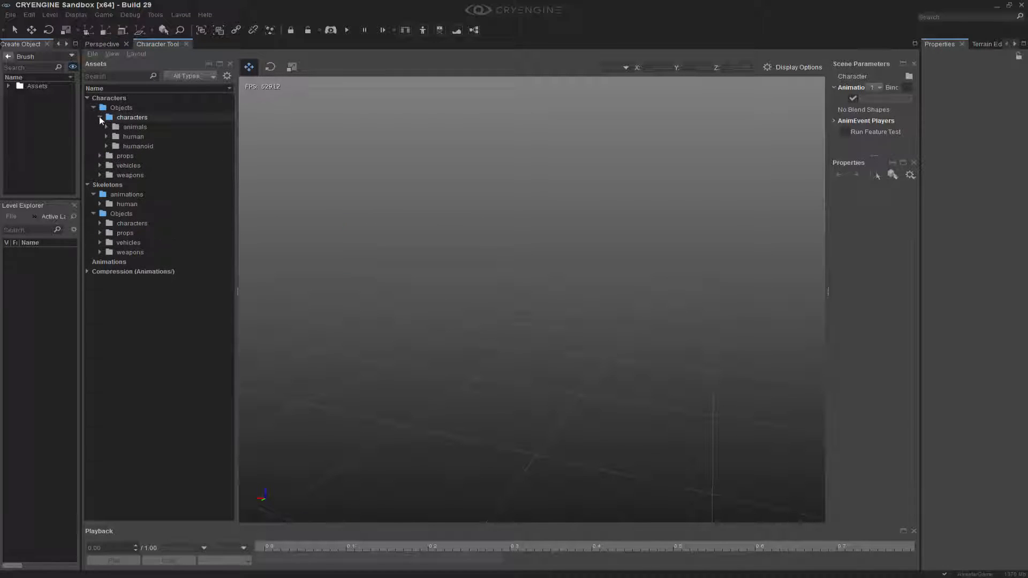
{"action": "left_click", "coordinate": [106, 136]}
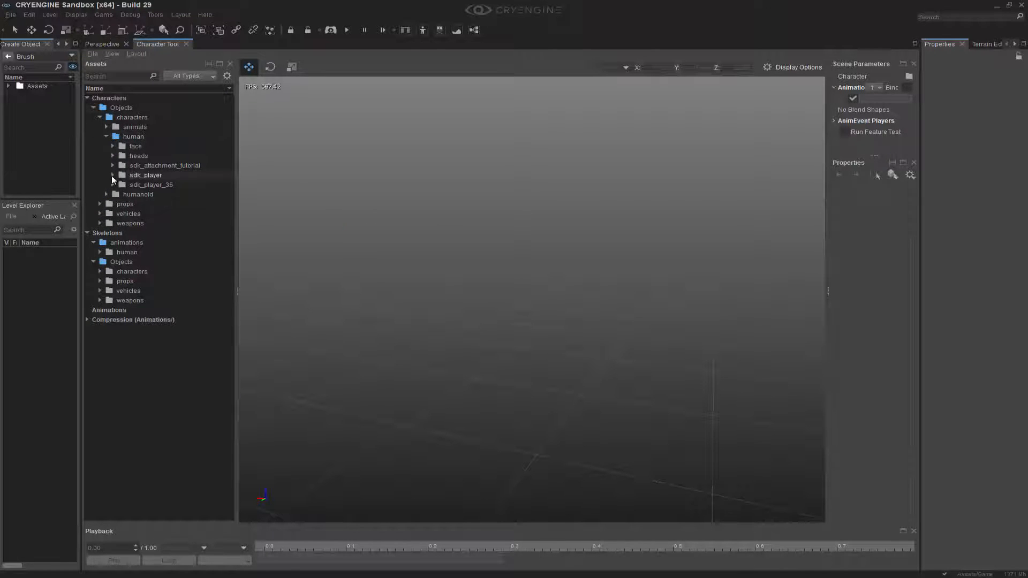
{"action": "left_click", "coordinate": [145, 175]}
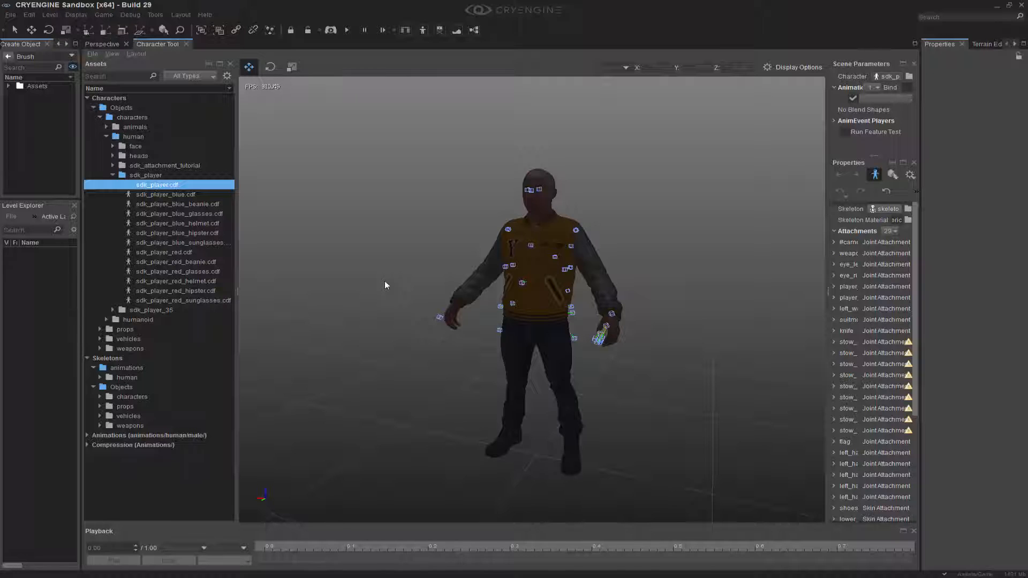
{"action": "mouse_move", "coordinate": [725, 155]}
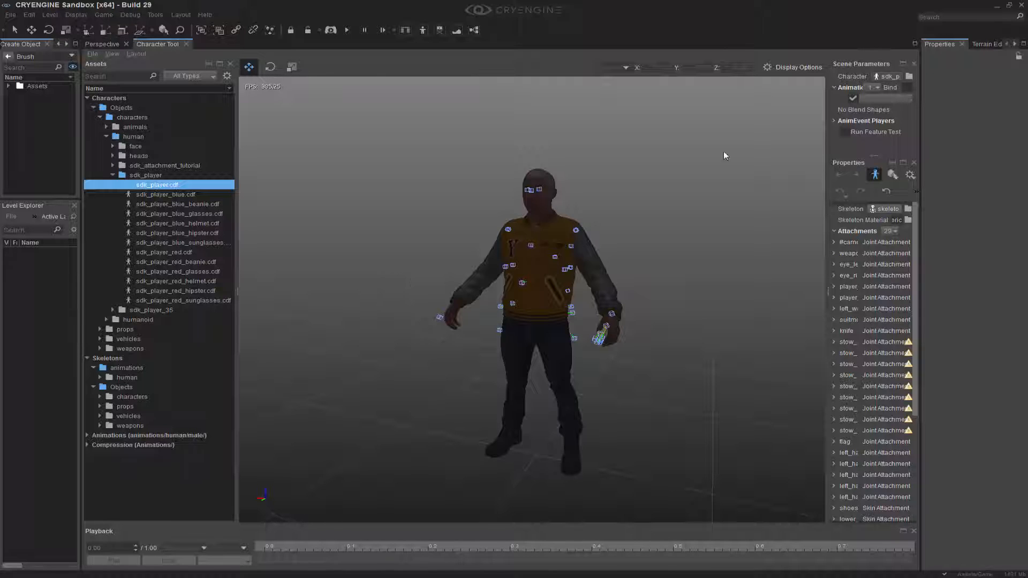
Raise lighting brightness to 14.08411 and collapse the sdk_player folder.
{"action": "left_click", "coordinate": [796, 67]}
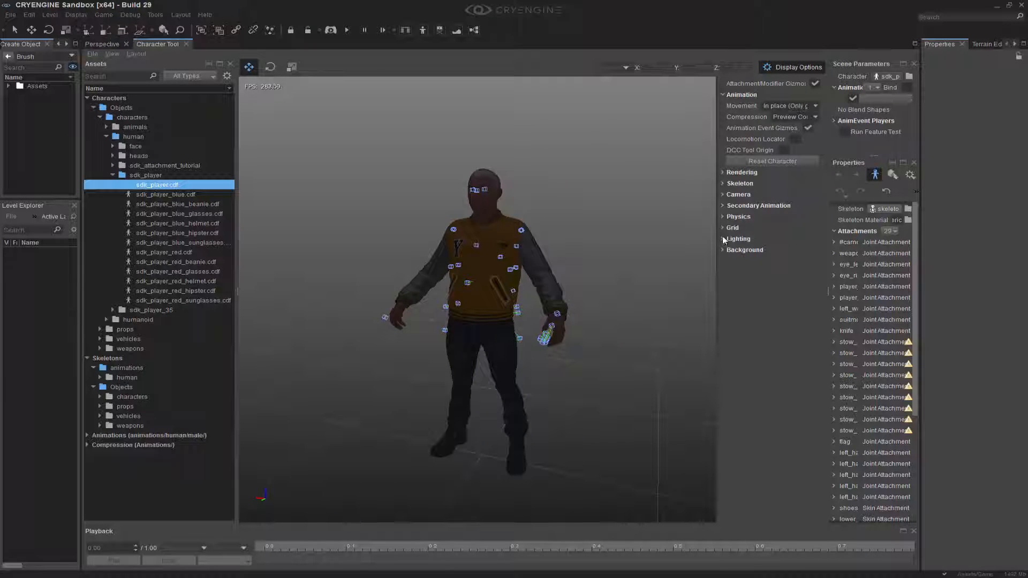
{"action": "left_click", "coordinate": [738, 238]}
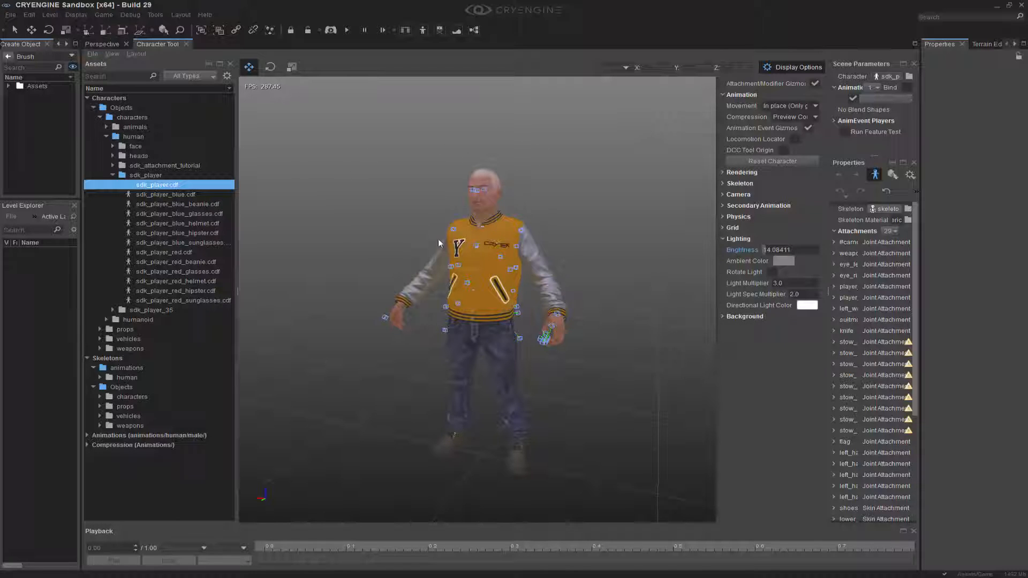
{"action": "mouse_move", "coordinate": [324, 244]}
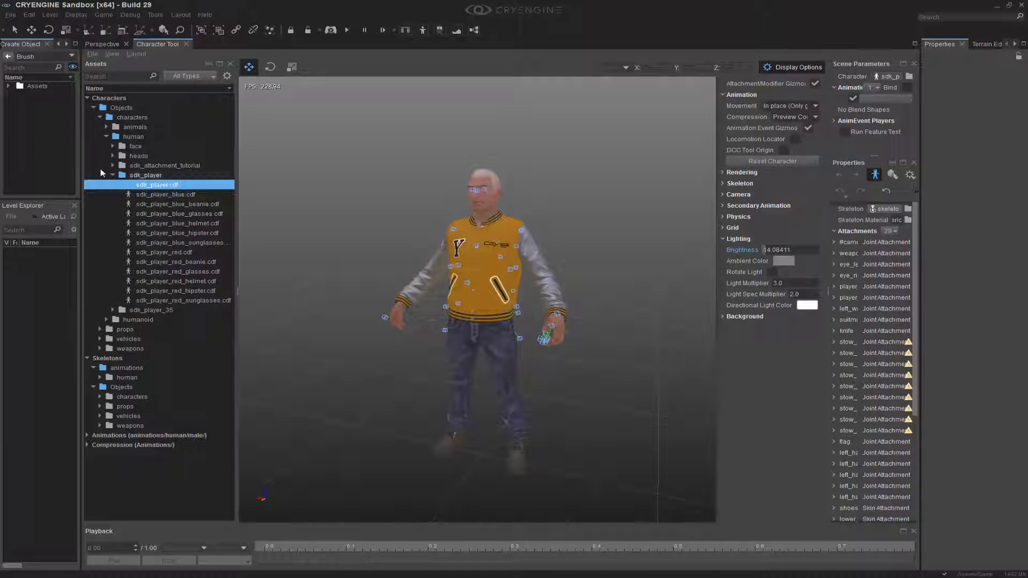
{"action": "left_click", "coordinate": [113, 175]}
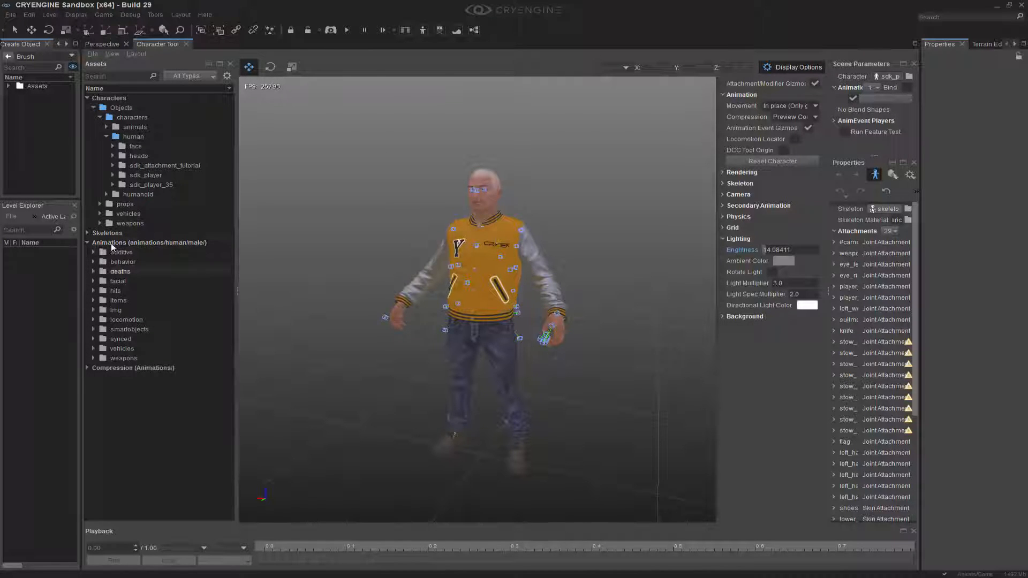
Preview Additive_Breathing_heavy_01, then browse the coop folder for a stand_tac animation.
{"action": "double_click", "coordinate": [157, 262]}
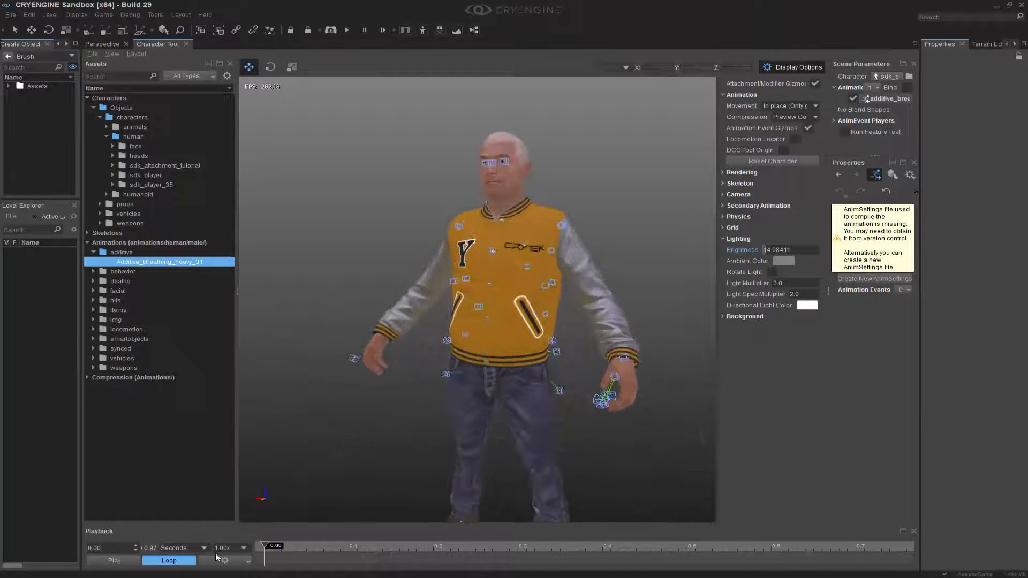
{"action": "left_click", "coordinate": [114, 561]}
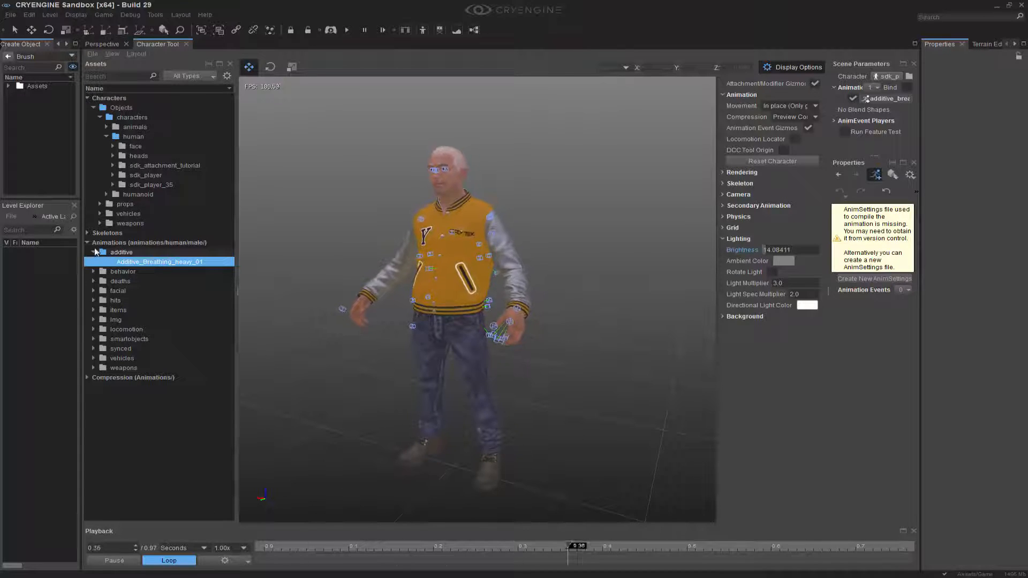
{"action": "left_click", "coordinate": [94, 252]}
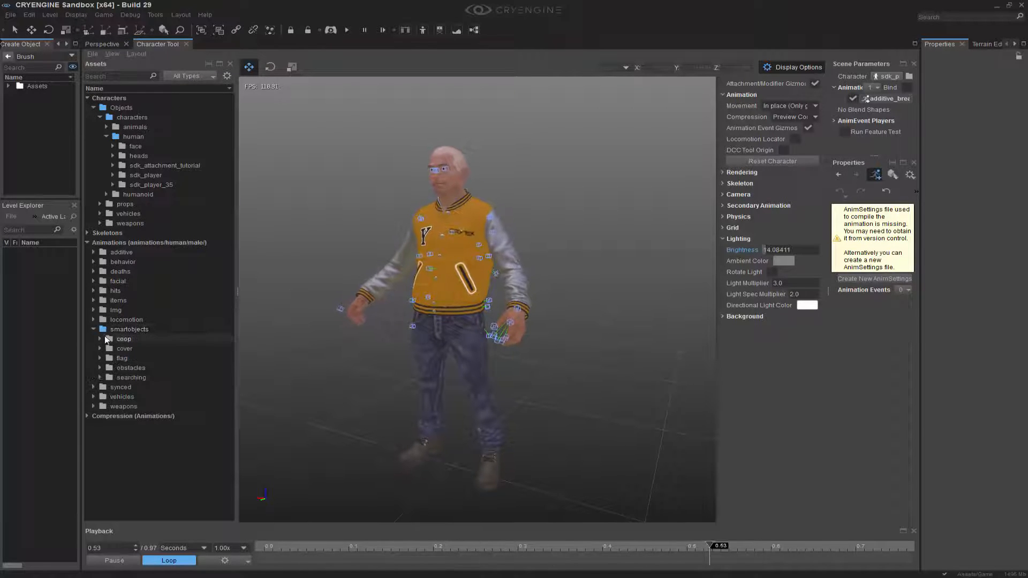
{"action": "left_click", "coordinate": [99, 367]}
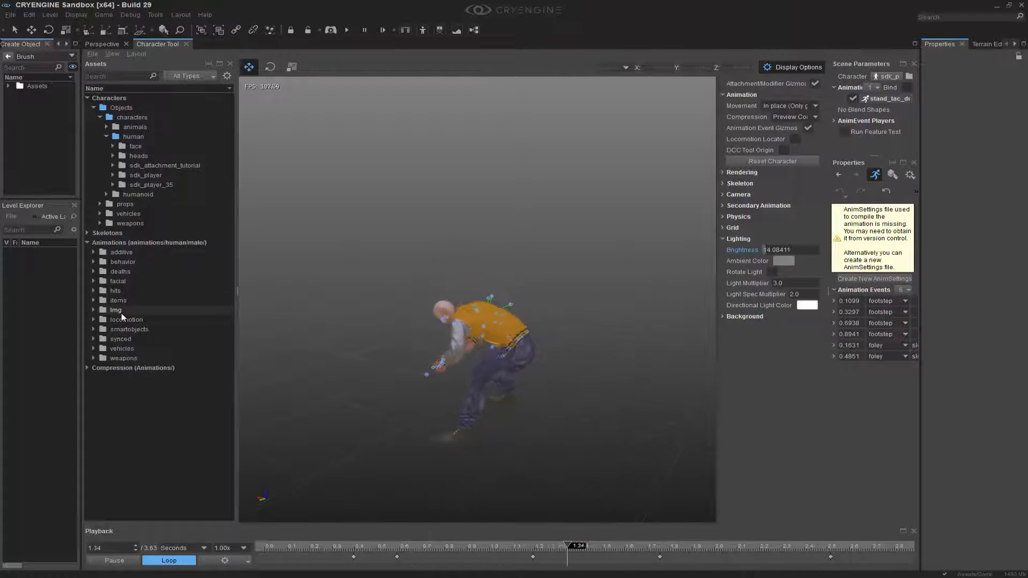
Expand mmg > stand > bspace_tutorial_files and open 1D-BSpace_DummyPara1.
{"action": "left_click", "coordinate": [95, 310]}
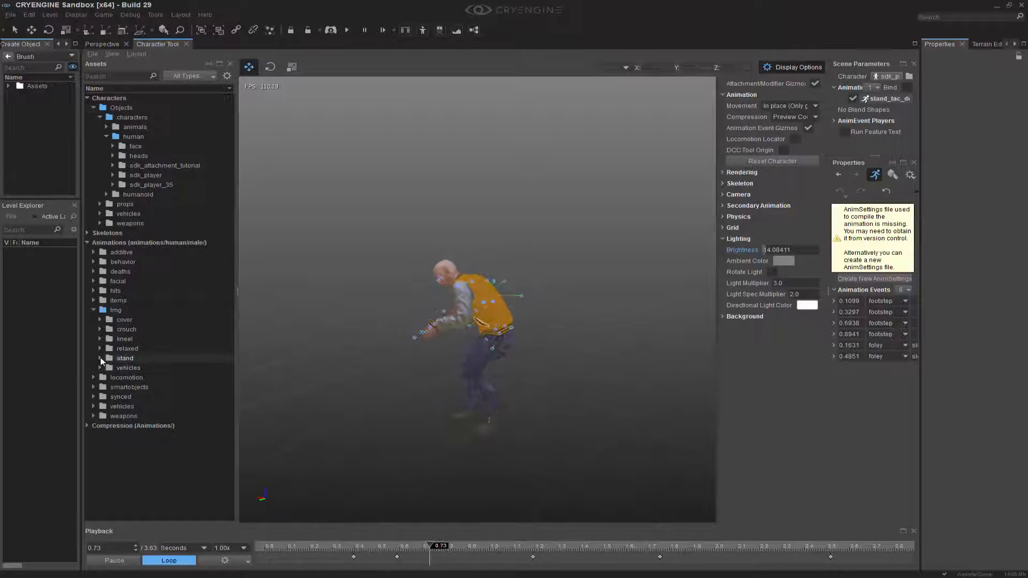
{"action": "left_click", "coordinate": [93, 358]}
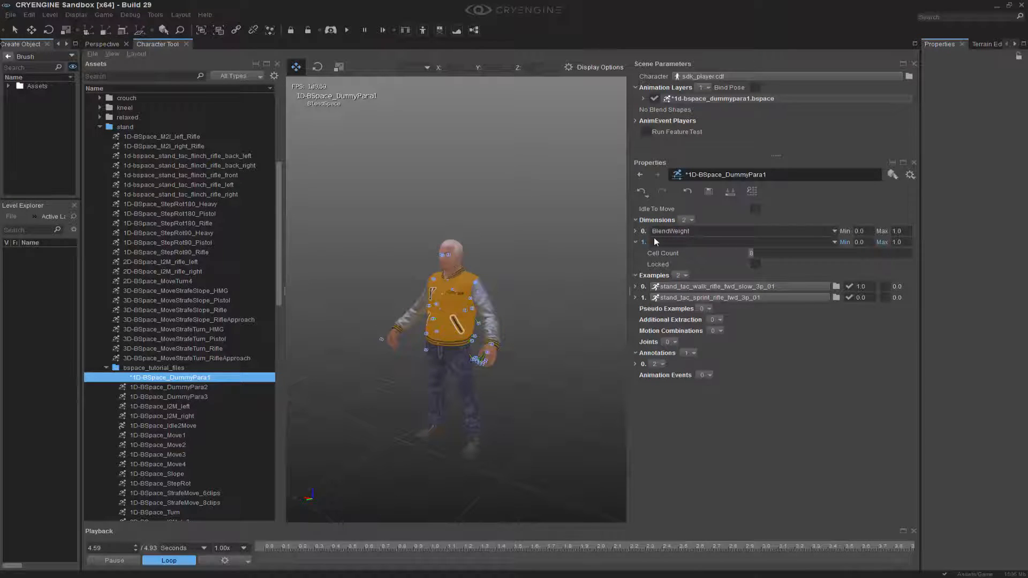
Remove Dimension 1, keeping only the BlendWeight dimension.
{"action": "left_click", "coordinate": [741, 242]}
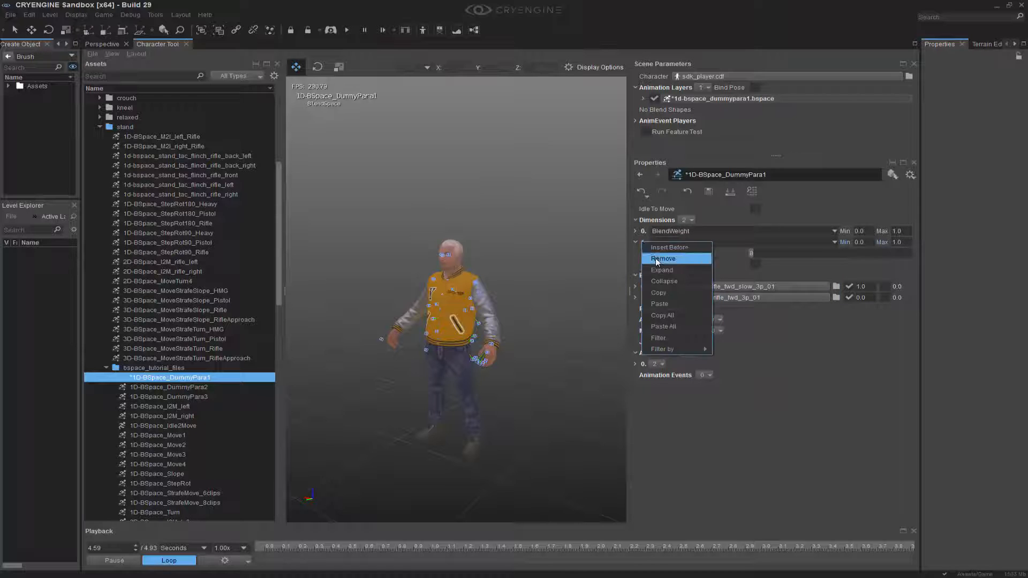
{"action": "left_click", "coordinate": [662, 258]}
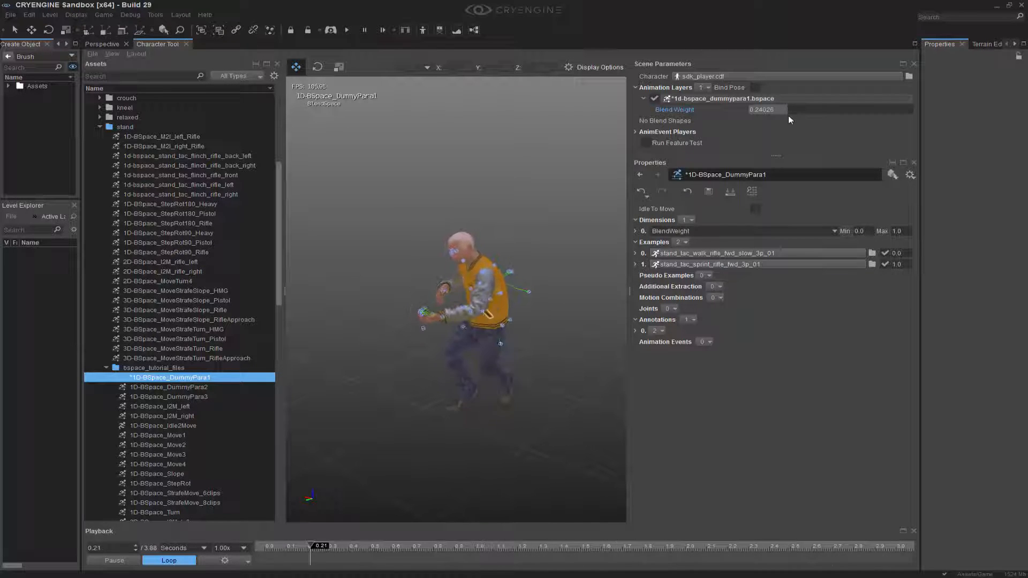
Show the locomotion speed readouts and list the Movement mode options.
{"action": "left_click", "coordinate": [597, 67]}
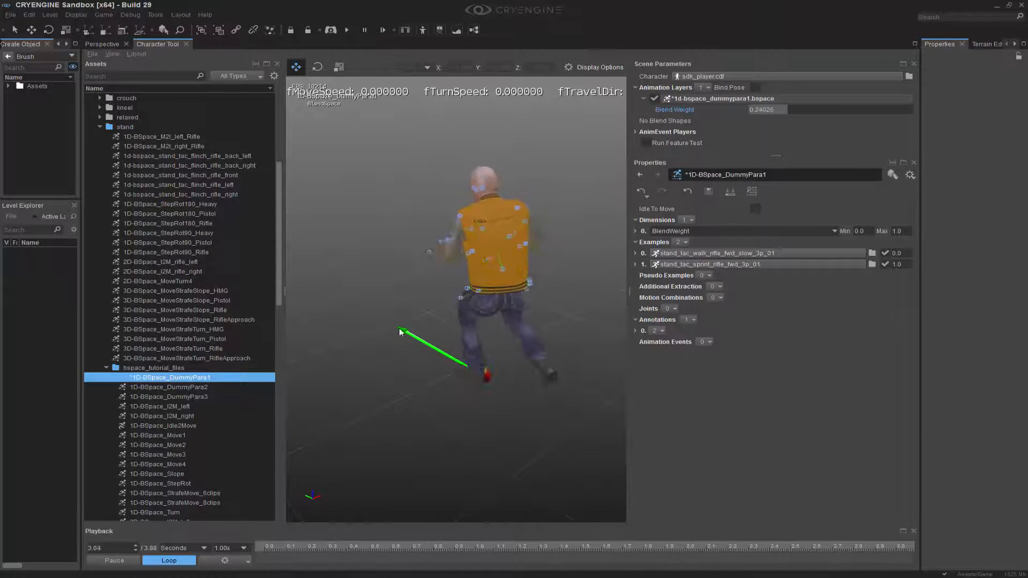
{"action": "left_click", "coordinate": [593, 67]}
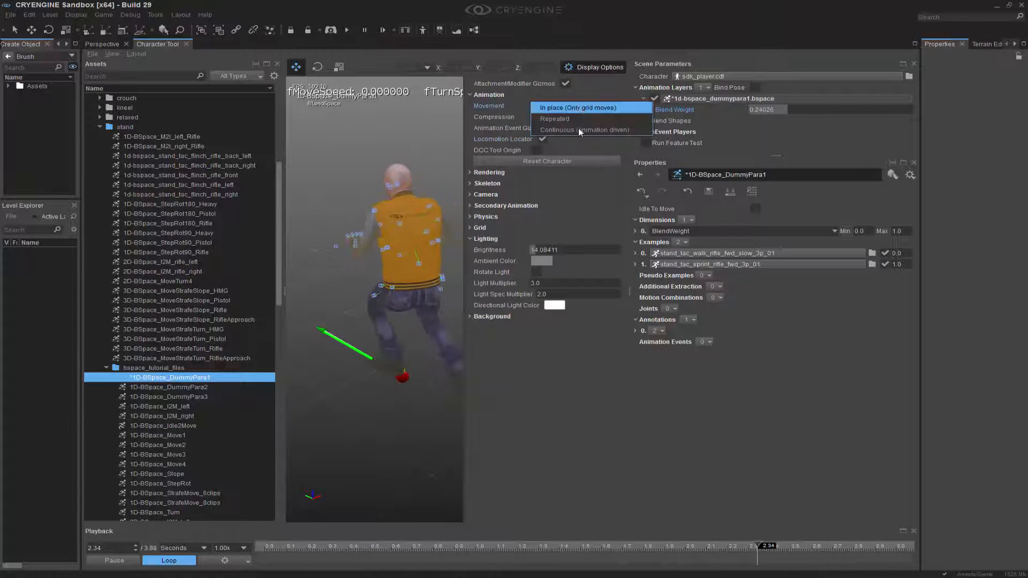
Set Movement to Continuous (animation driven) and load 1D-BSpace_DummyPara3.
{"action": "left_click", "coordinate": [583, 129]}
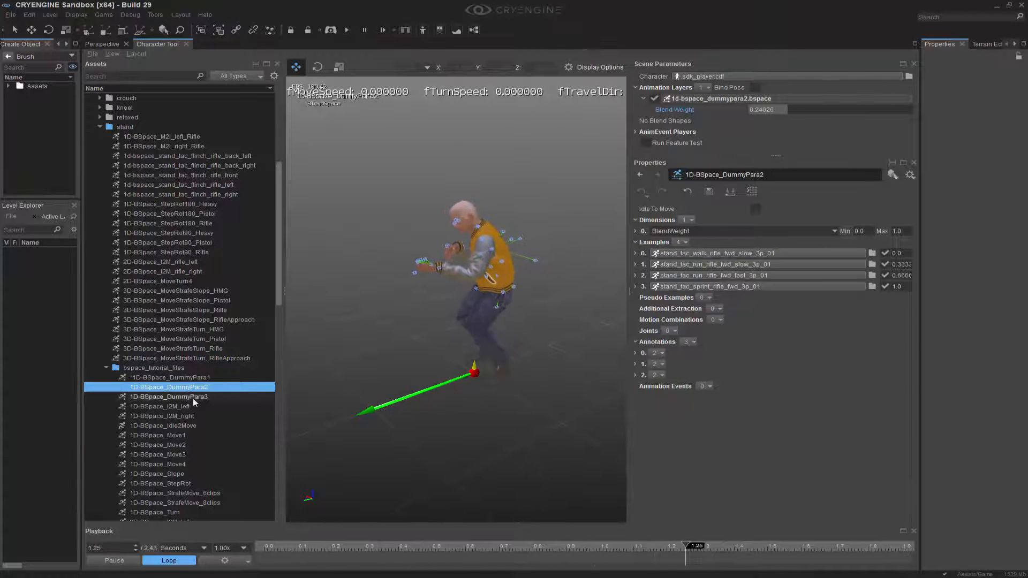
{"action": "left_click", "coordinate": [169, 397]}
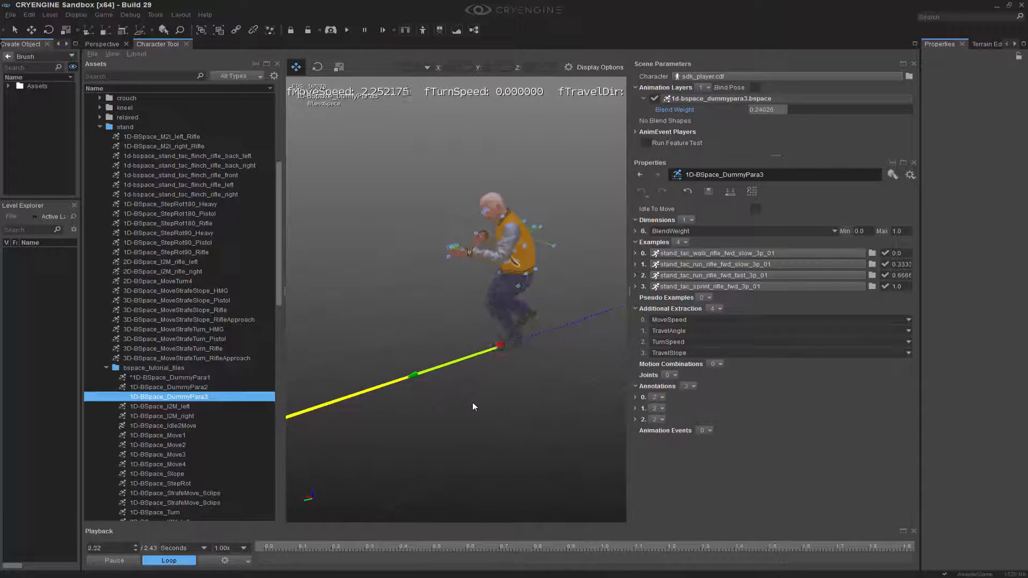